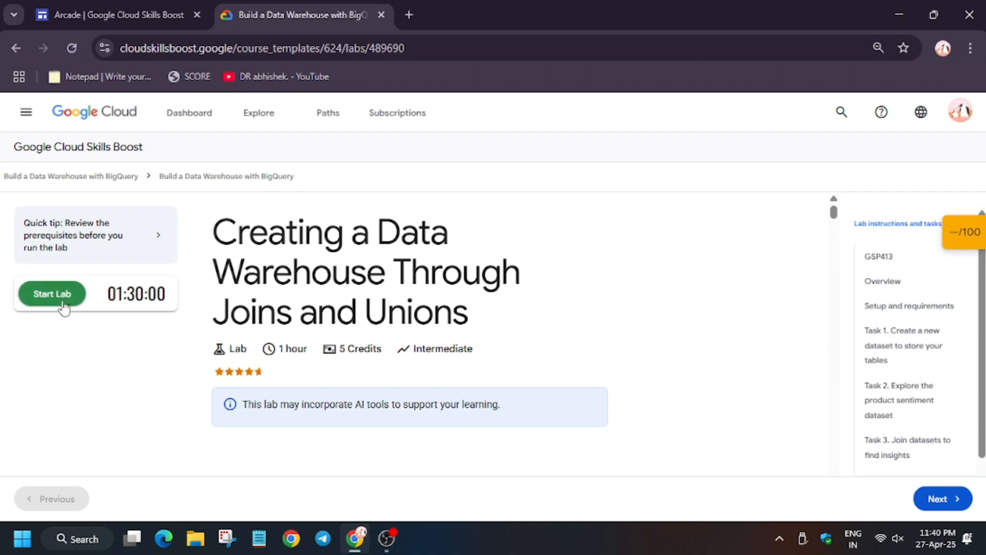
Step: Start the Creating a Data Warehouse lab and open the Cloud console in an incognito window
left_click(51, 294)
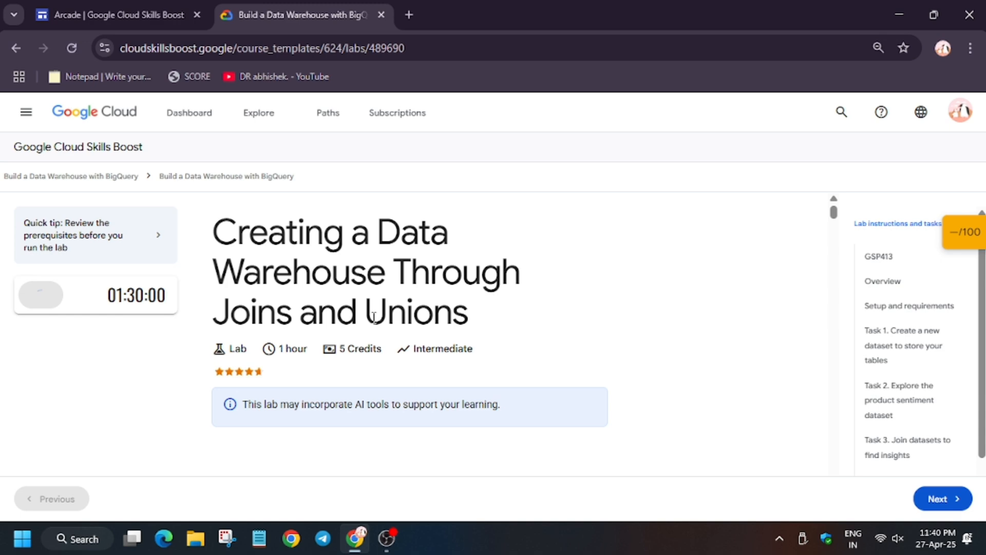
left_click(40, 295)
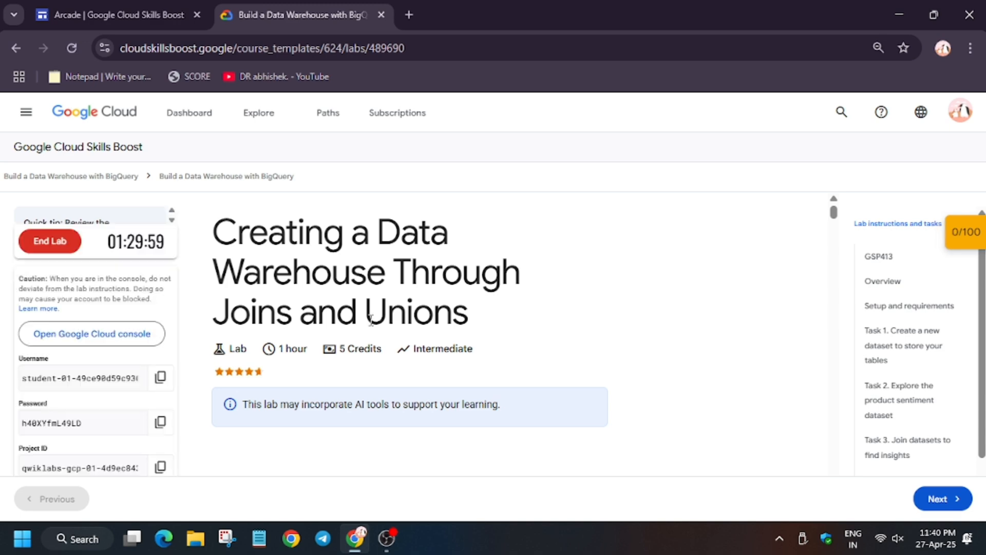
right_click(92, 333)
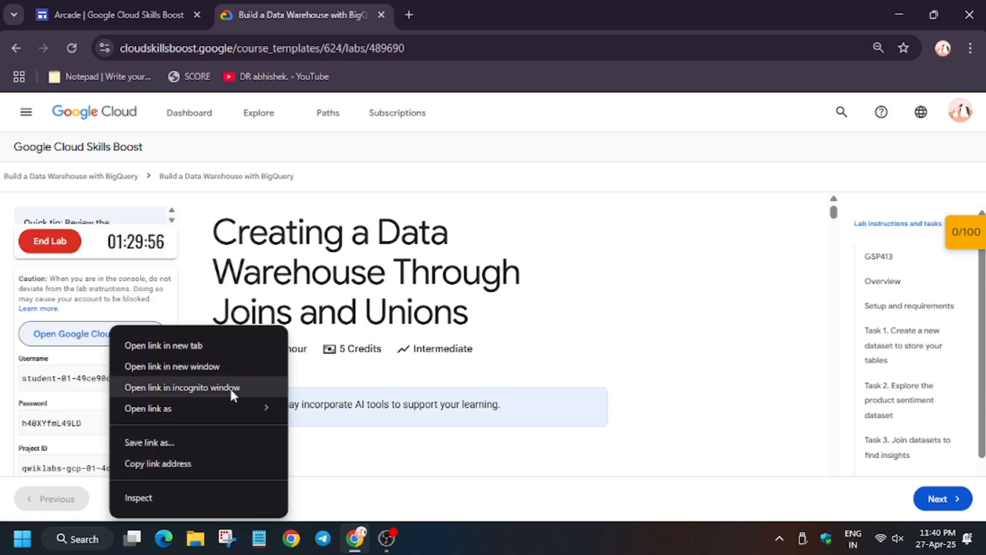
left_click(181, 387)
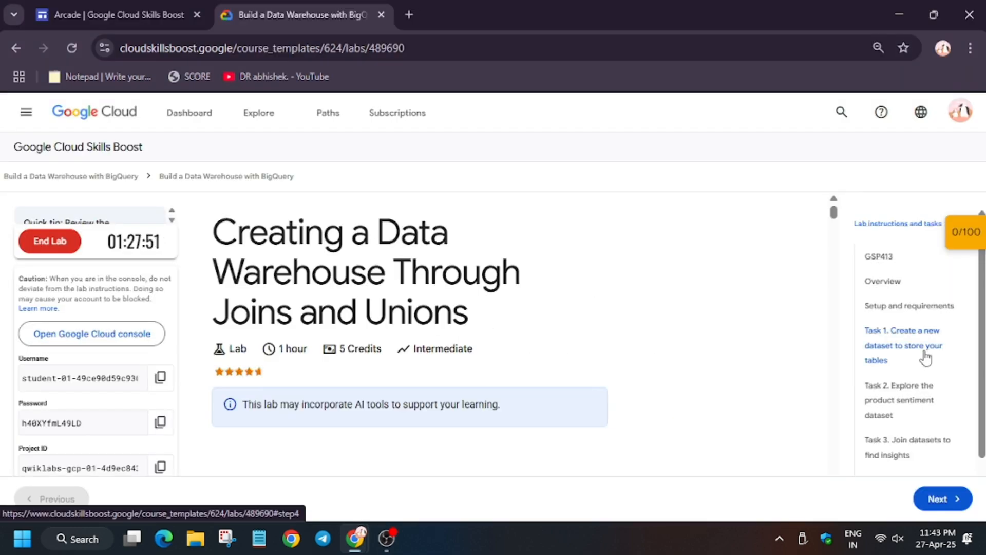
Step: Create the ecommerce dataset in the lab project and run its progress check
left_click(904, 346)
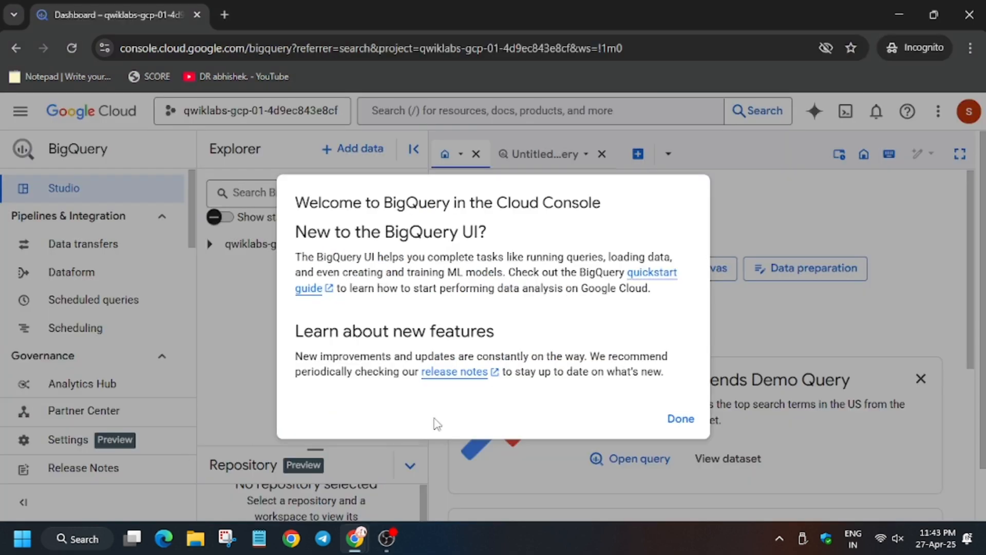
mouse_move(703, 414)
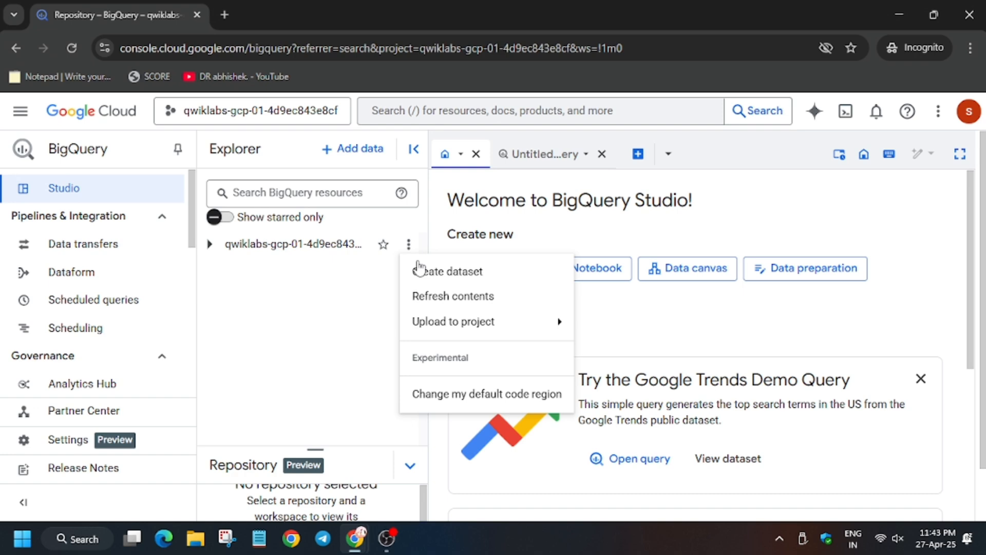
left_click(449, 272)
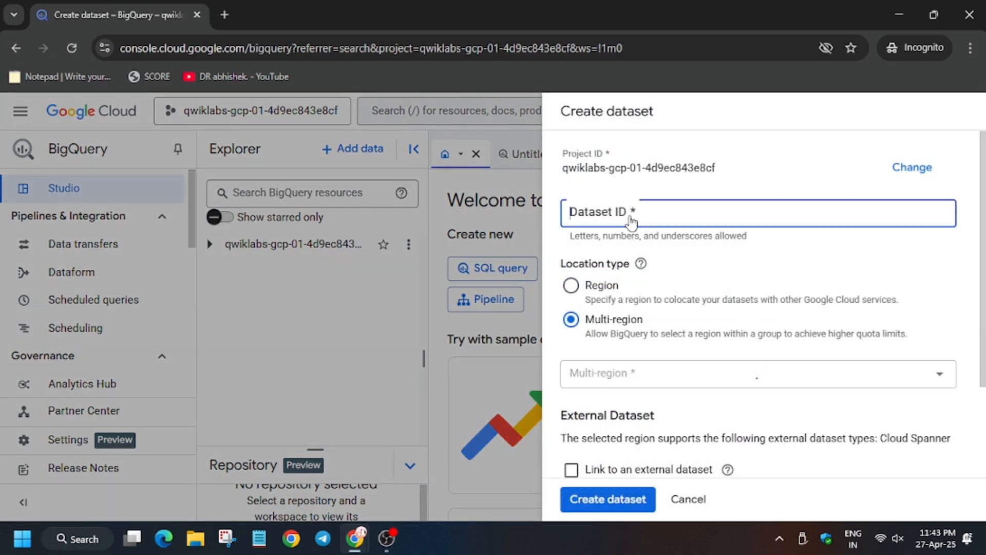
type("ecommerce")
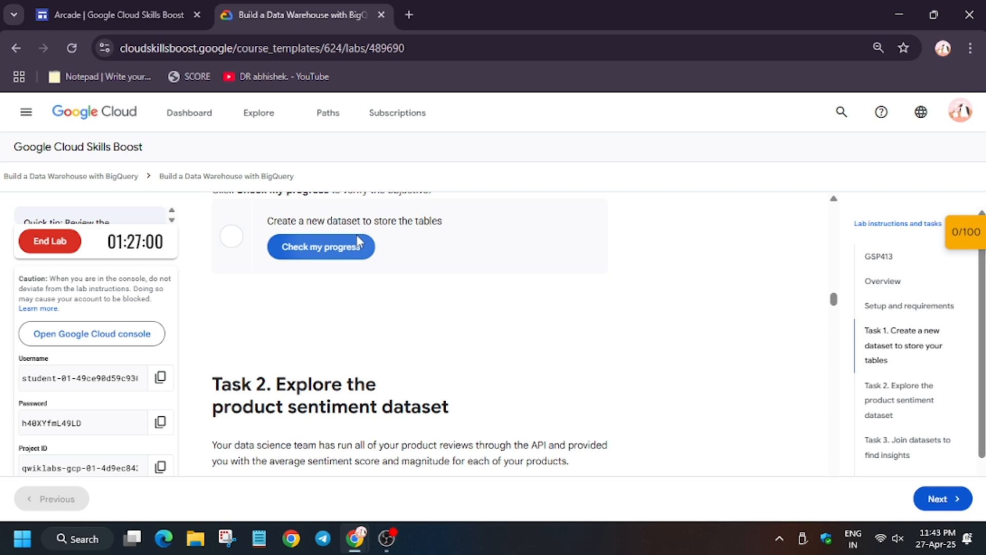
left_click(321, 246)
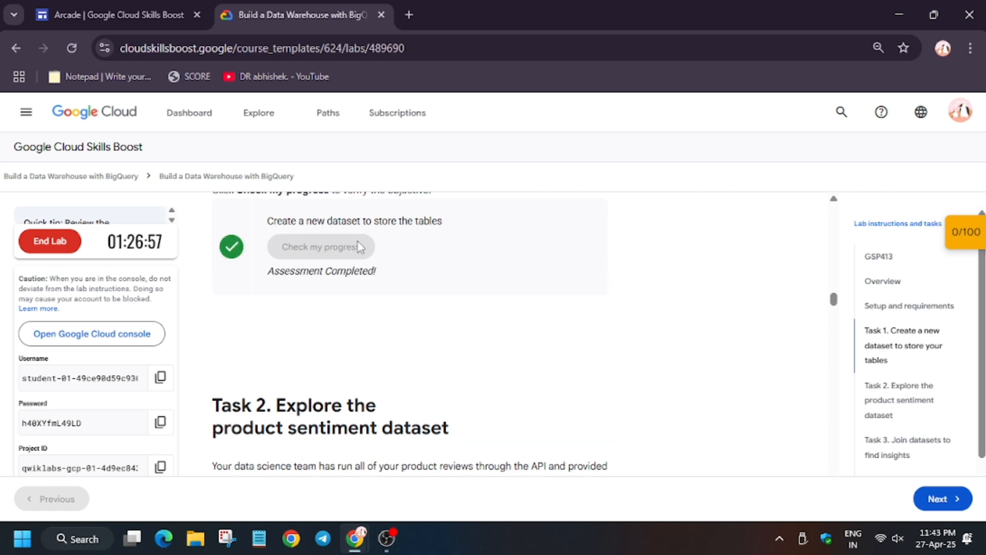
scroll("down", 3)
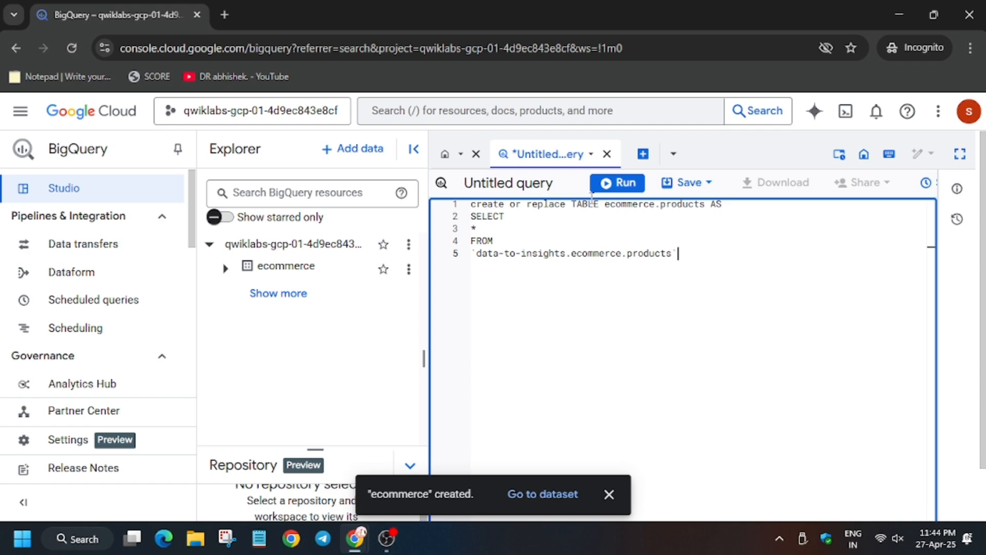
Step: Create ecommerce.products and run the top-five sentimentScore query, then return to the lab
left_click(616, 183)
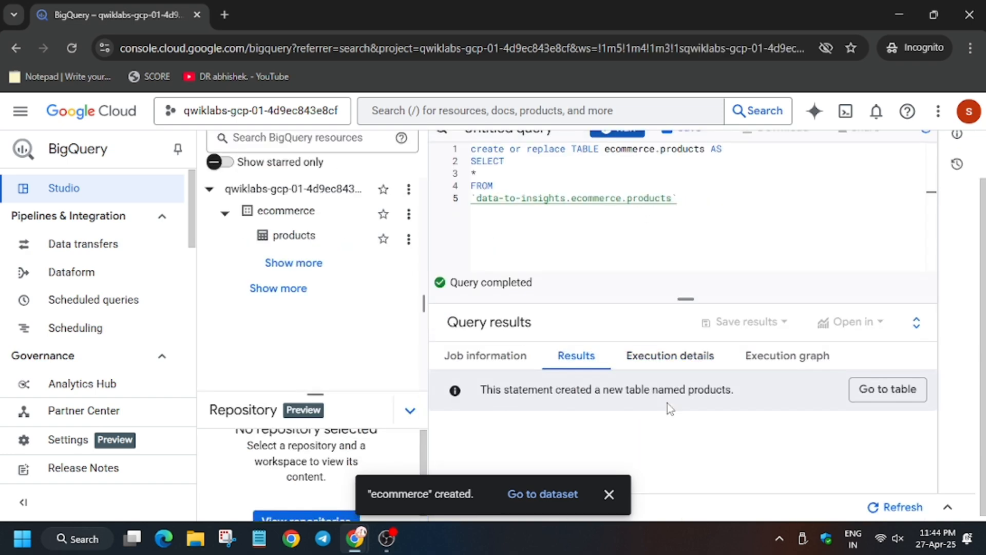
left_click(302, 14)
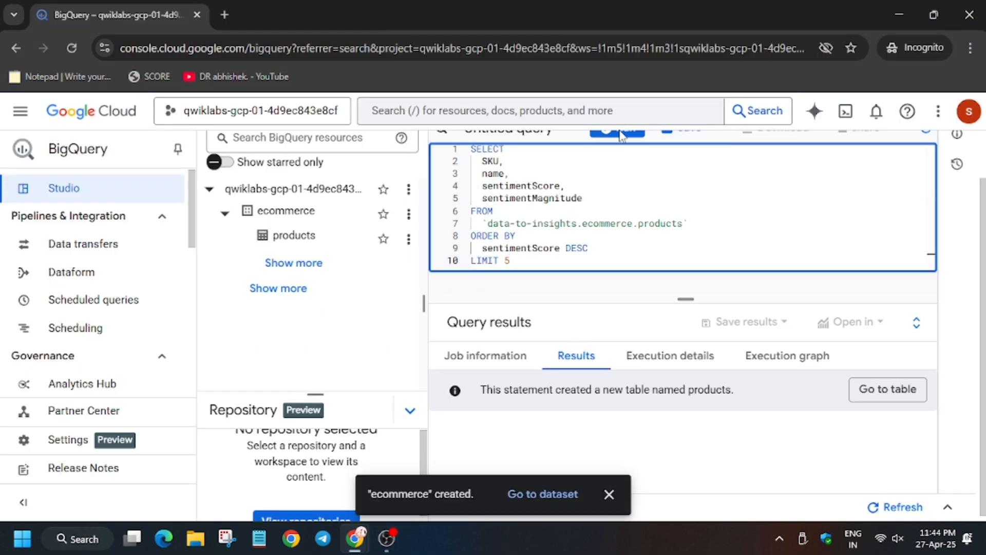
left_click(302, 14)
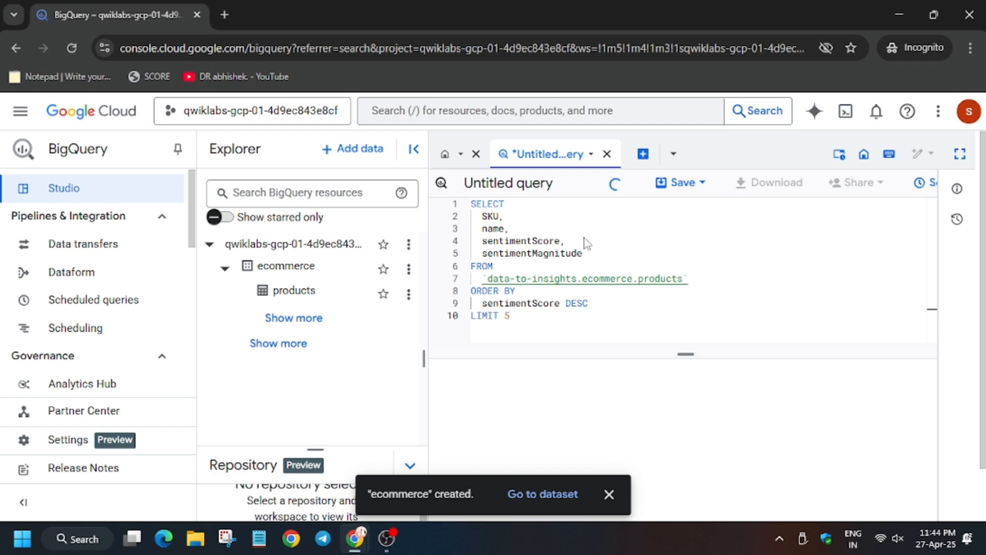
left_click(617, 155)
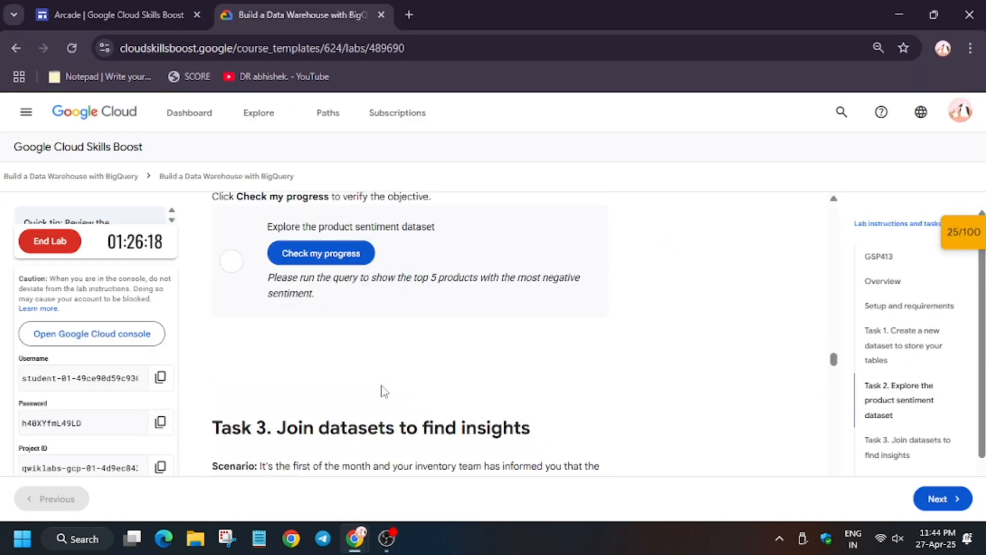
Step: Run the product sentiment check and review the five most negative-sentiment products
left_click(320, 253)
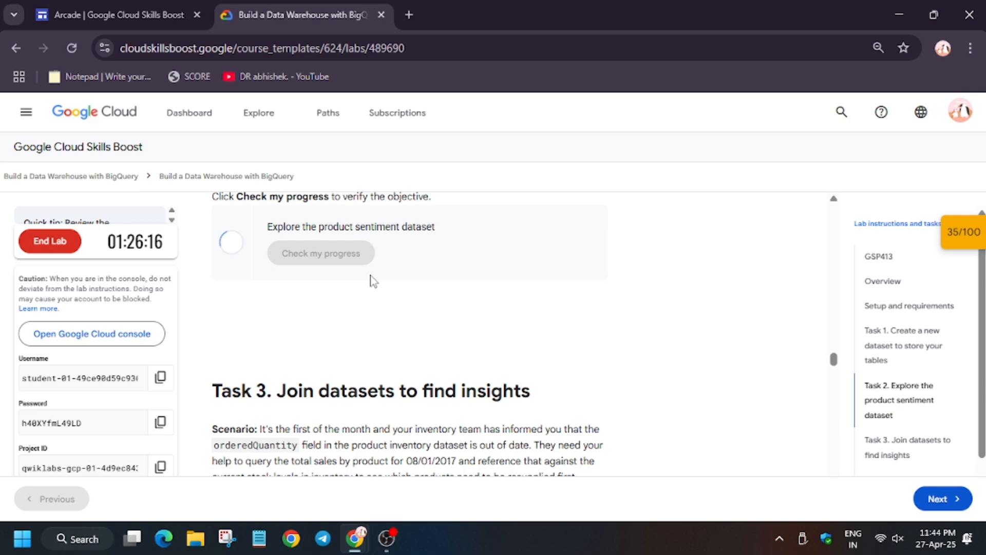
scroll("down", 3)
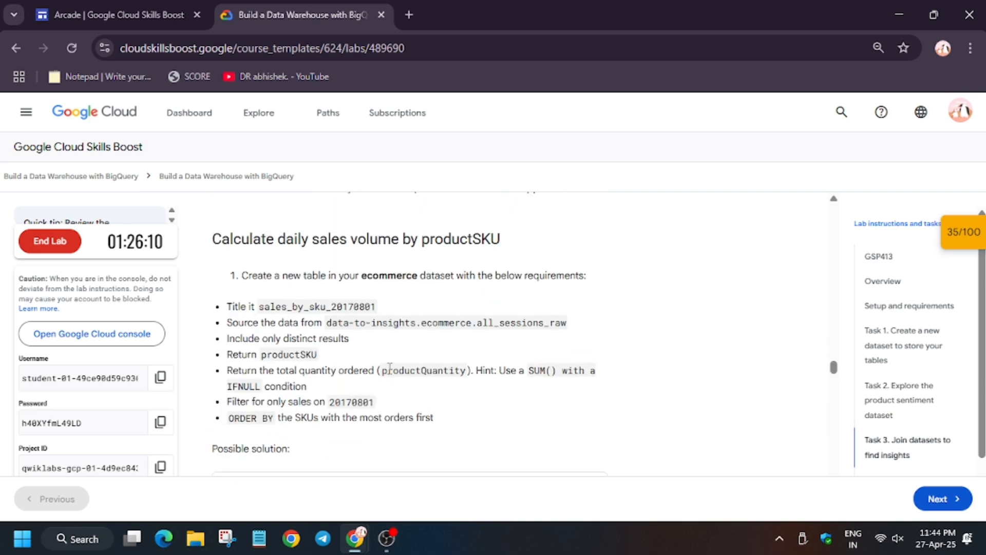
scroll("down", 3)
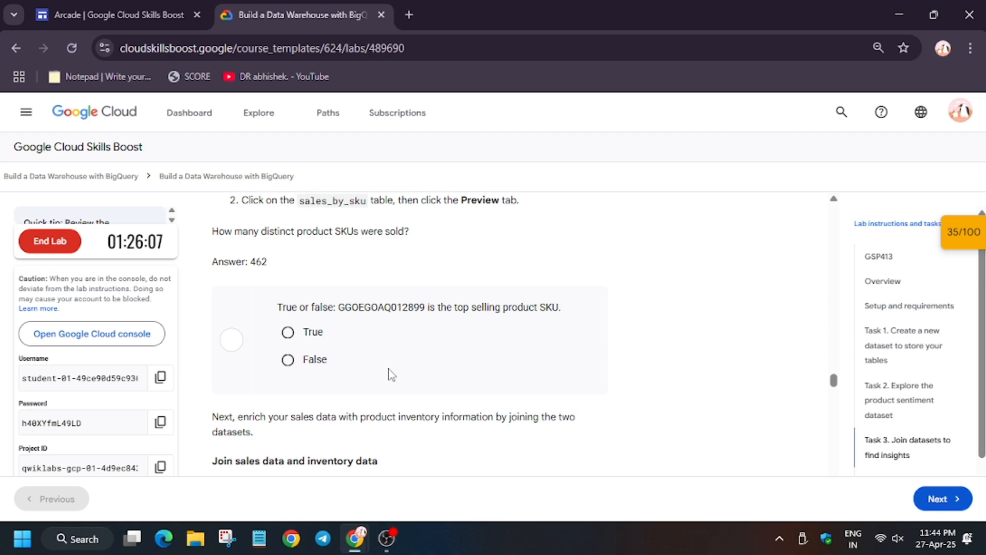
scroll("down", 3)
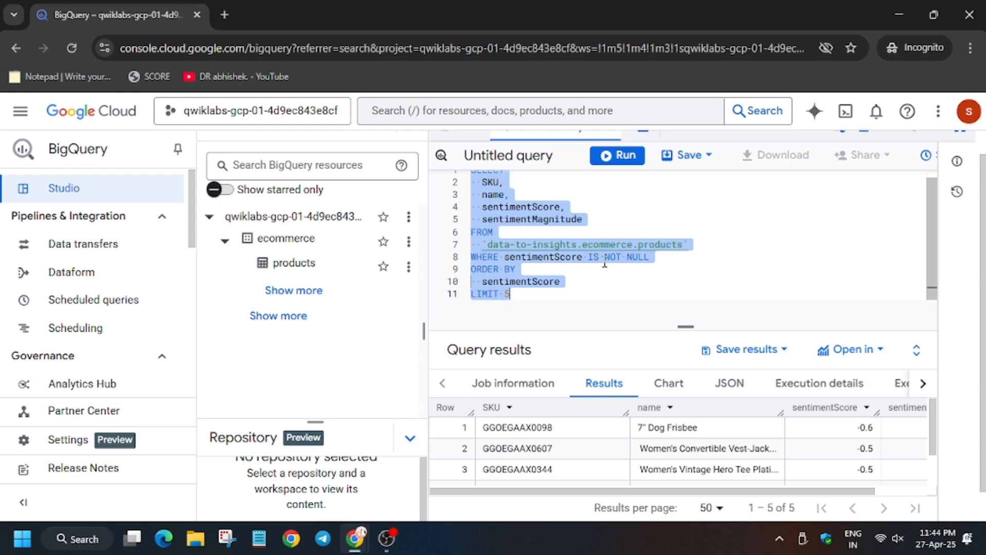
Step: Create sales_by_sku_20170801, run the sales-to-inventory LEFT JOIN, and check the join task
left_click(617, 155)
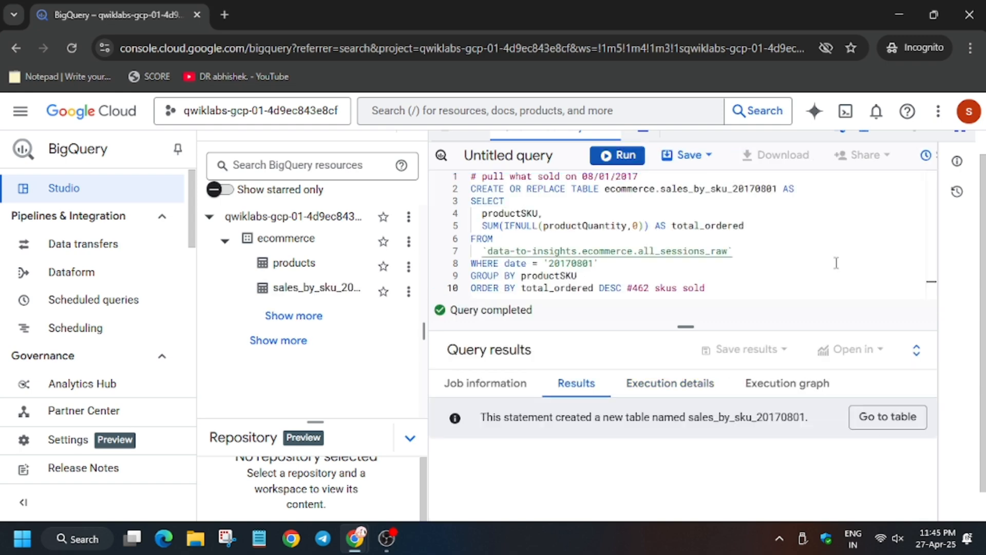
left_click(303, 14)
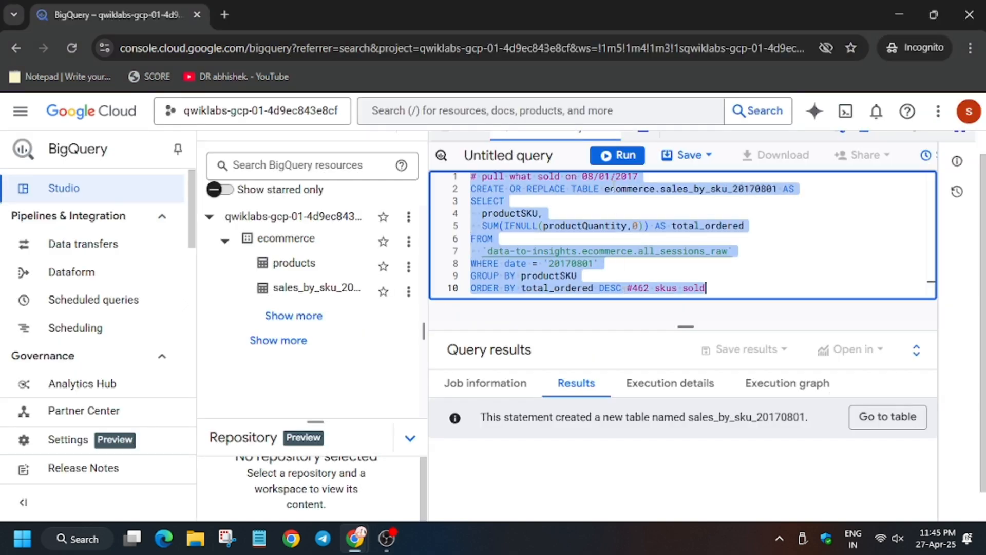
left_click(295, 14)
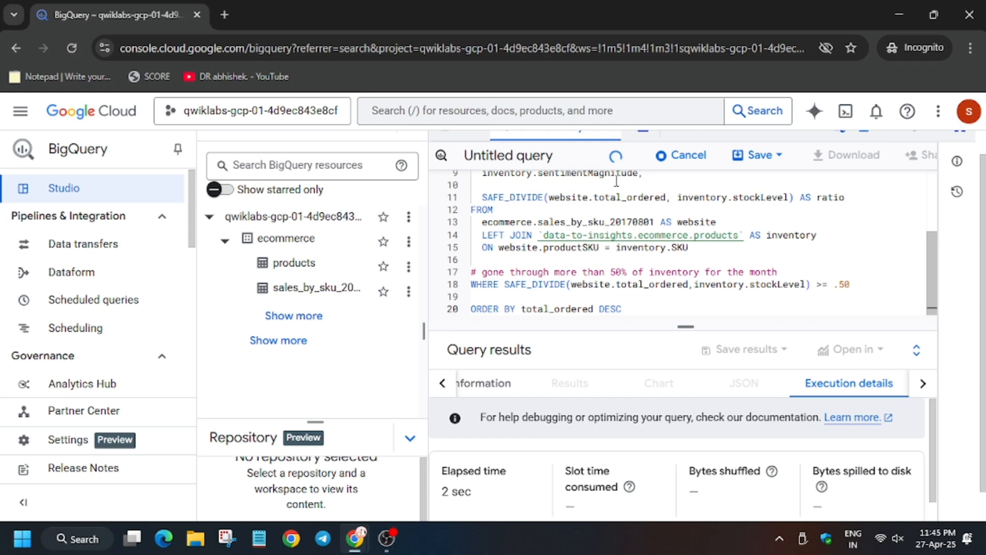
left_click(302, 14)
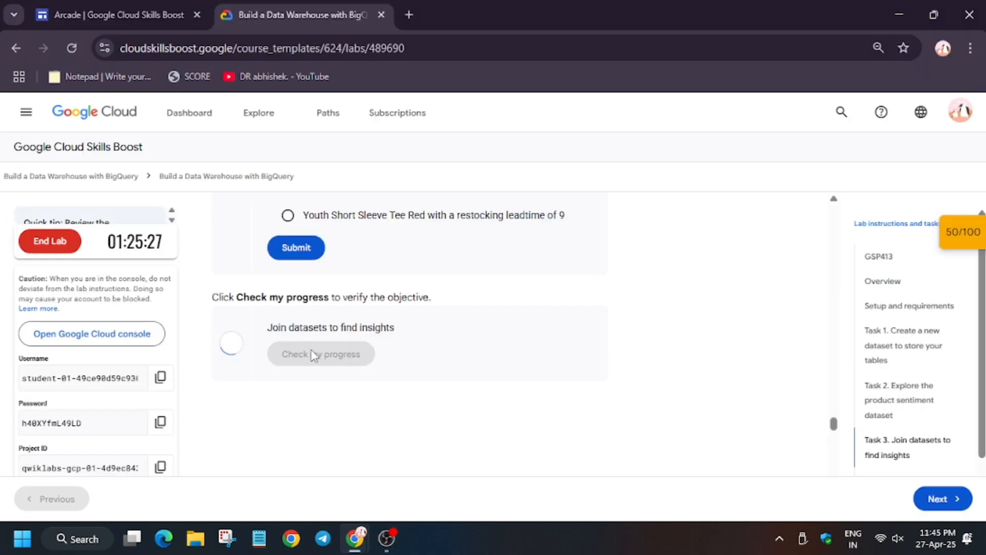
Step: Review the 13 high-ratio join results and read Task 4 on unions and wildcards
scroll("down", 3)
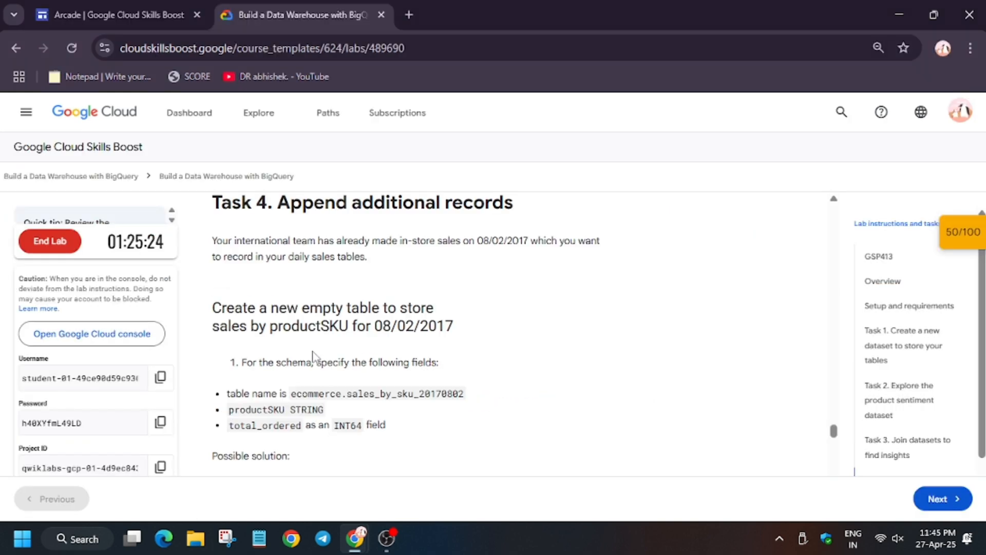
scroll("down", 3)
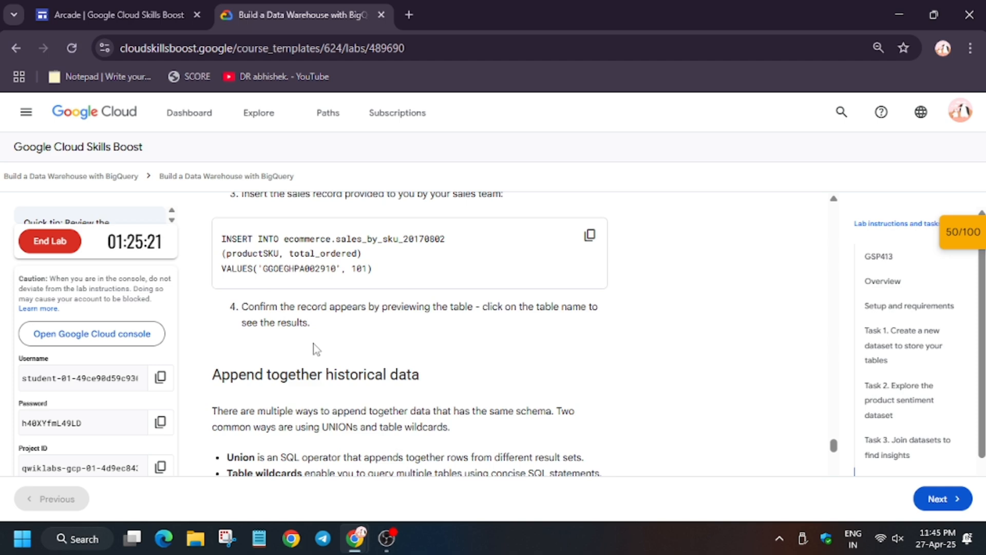
left_click(589, 419)
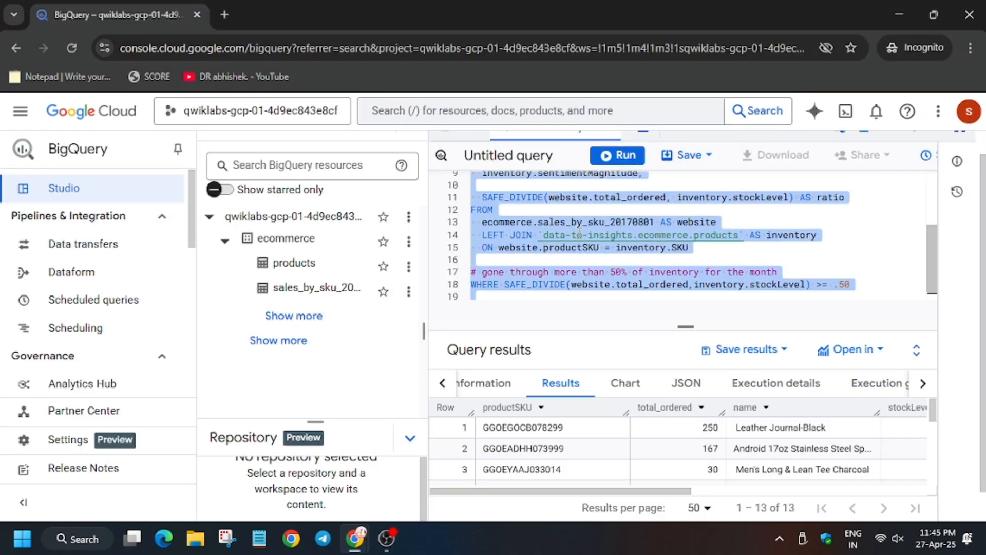
left_click(296, 14)
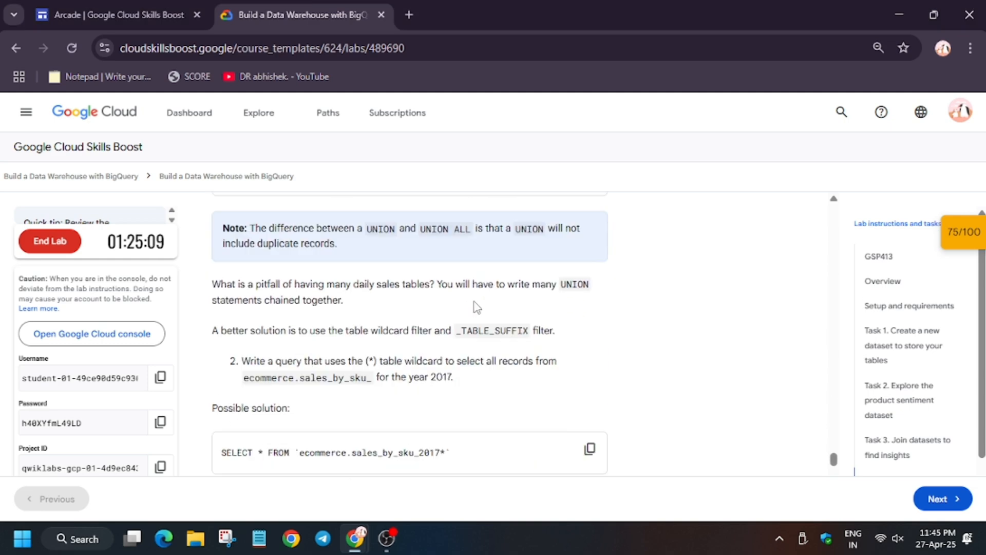
Step: Run the _TABLE_SUFFIX wildcard and UNION ALL queries over both daily sales tables
scroll("down", 3)
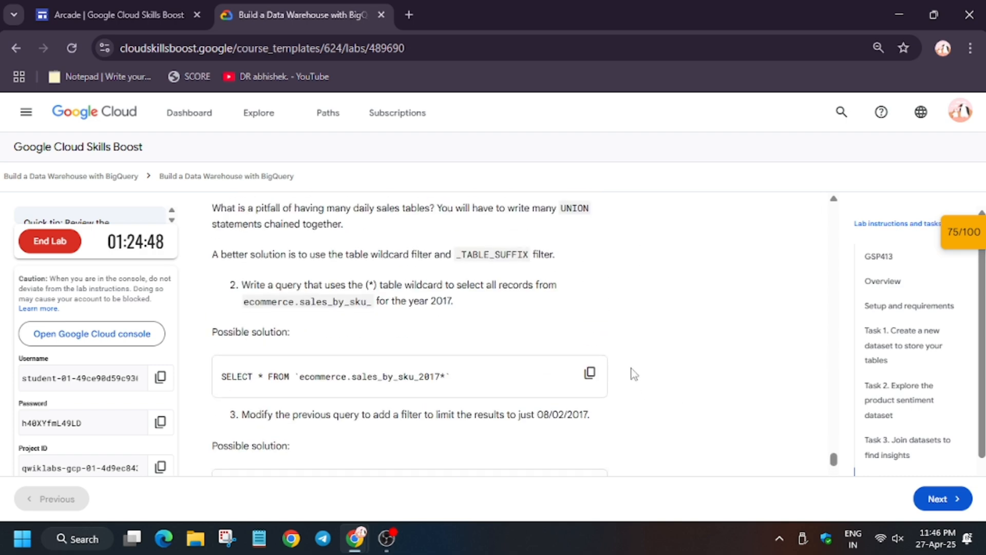
scroll("down", 3)
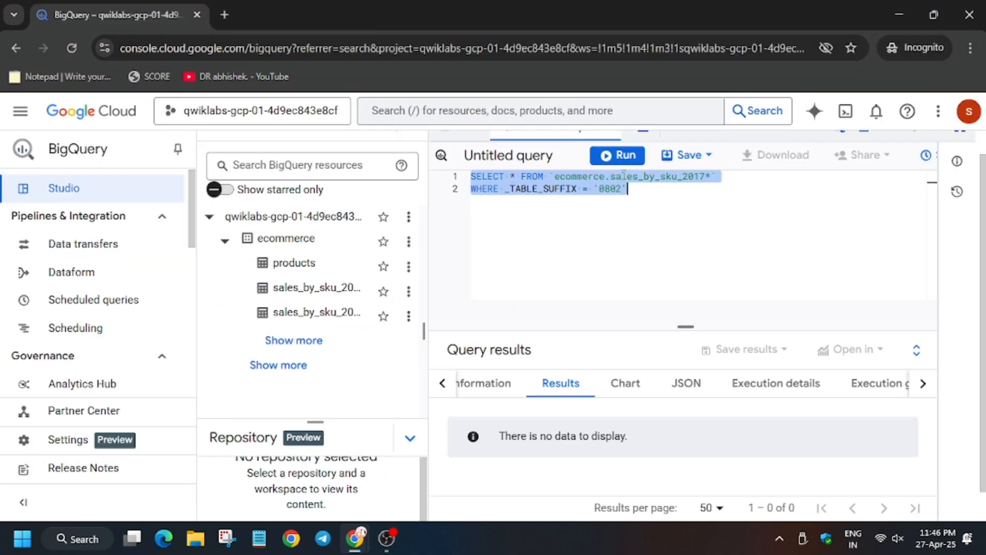
left_click(617, 156)
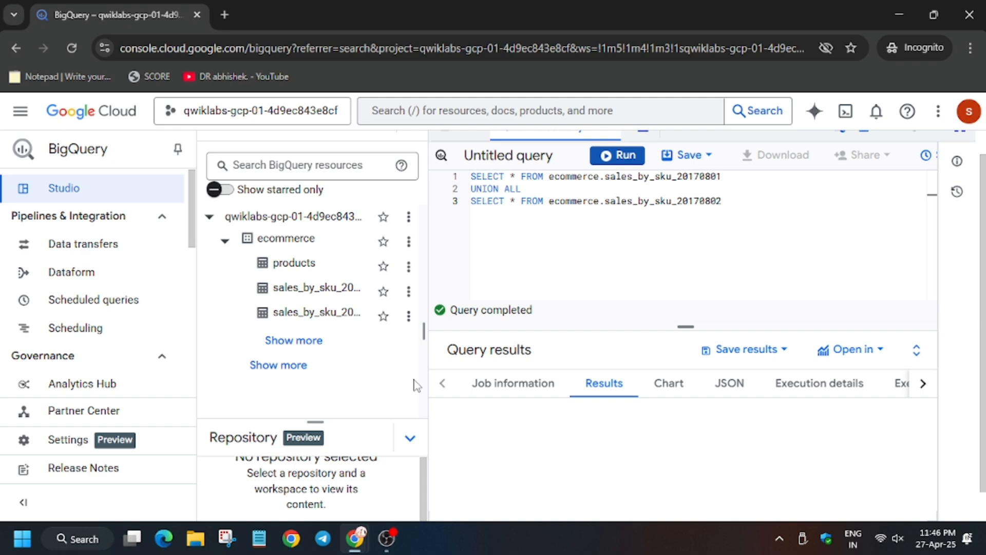
left_click(302, 14)
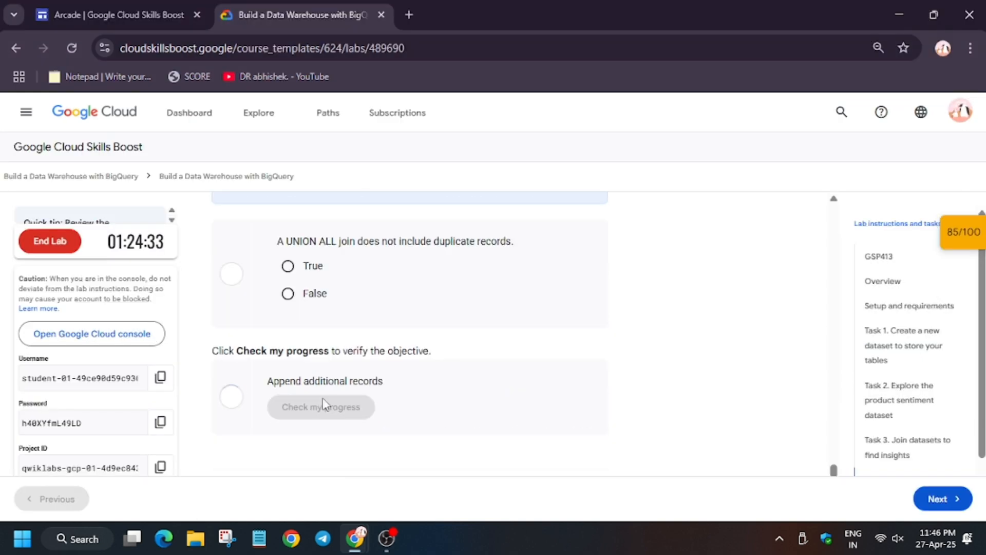
Step: Insert the missing row into sales_by_sku_20170802 and re-check Append additional records (18/25)
left_click(320, 407)
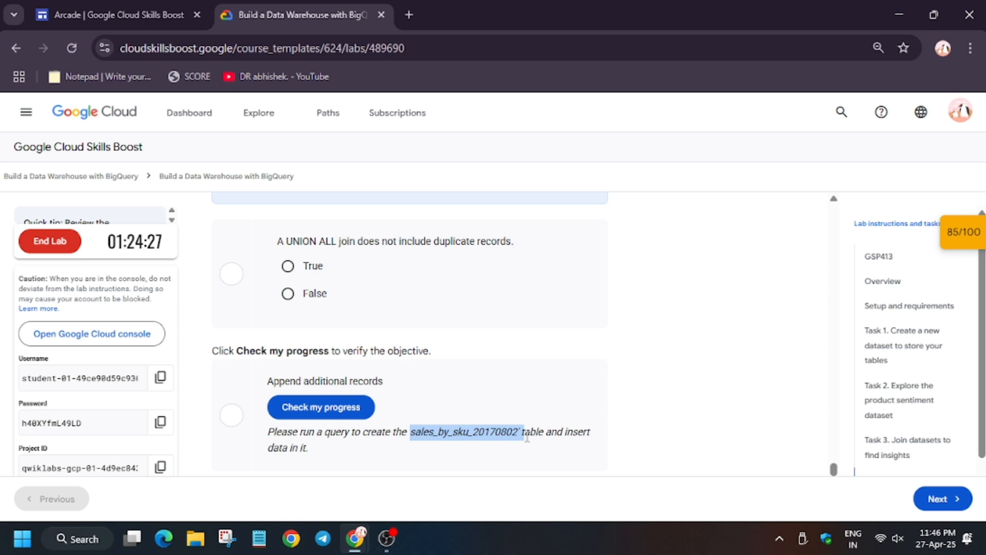
mouse_move(771, 290)
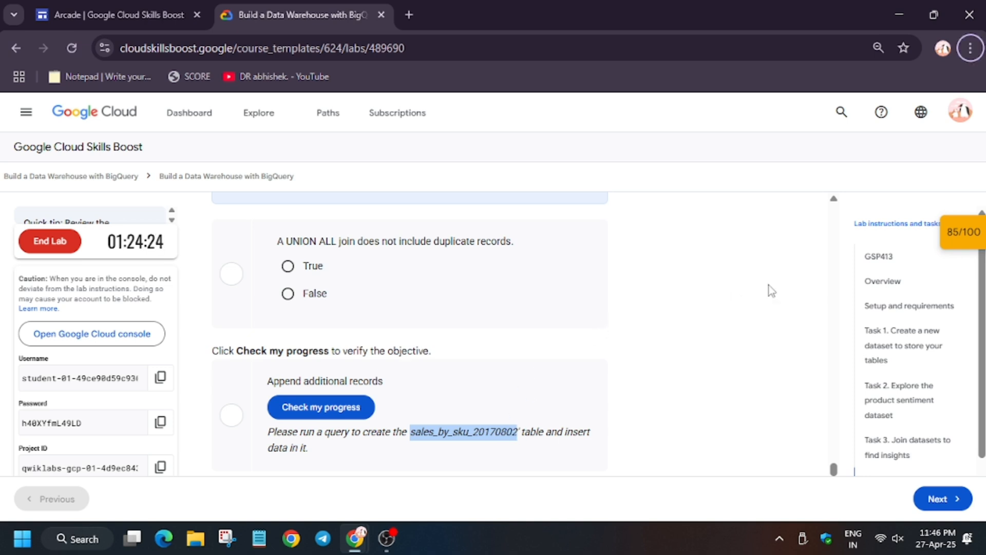
key("ctrl+f")
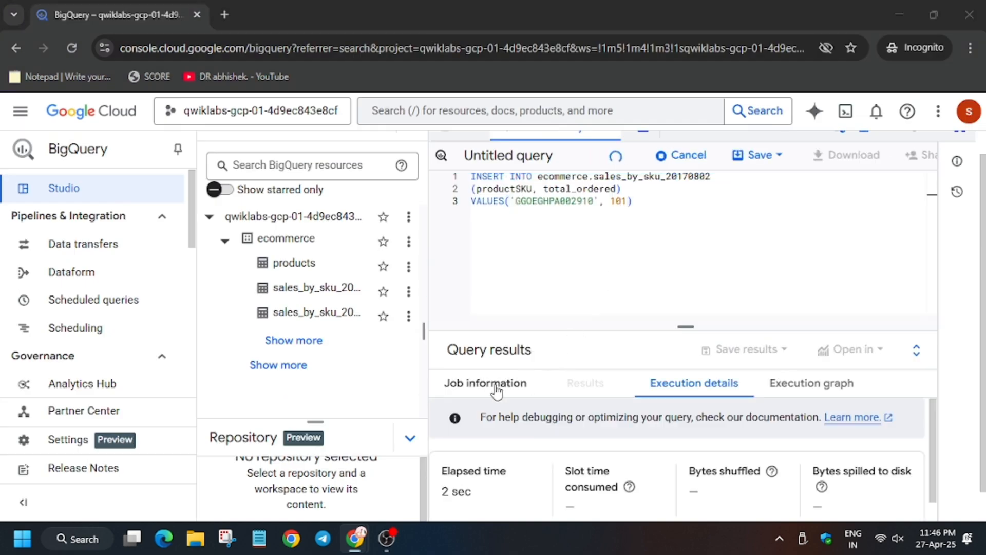
left_click(303, 15)
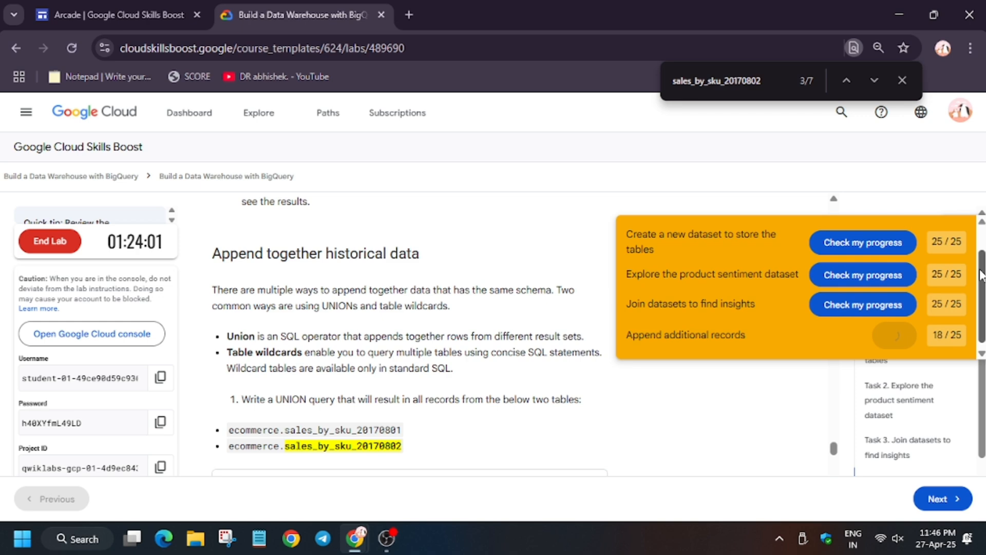